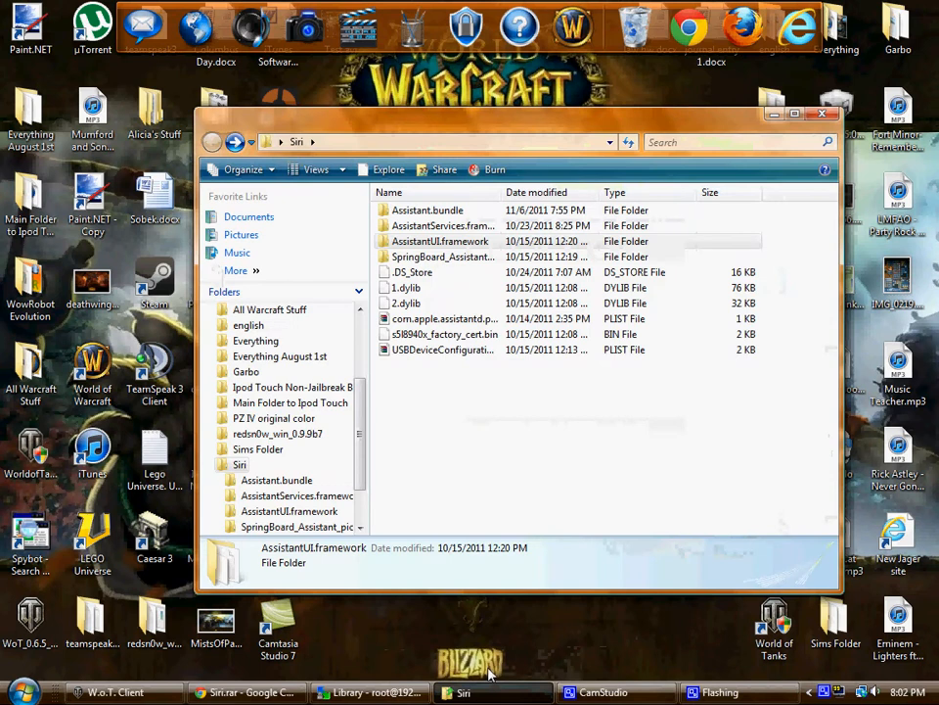
mouse_move(535, 414)
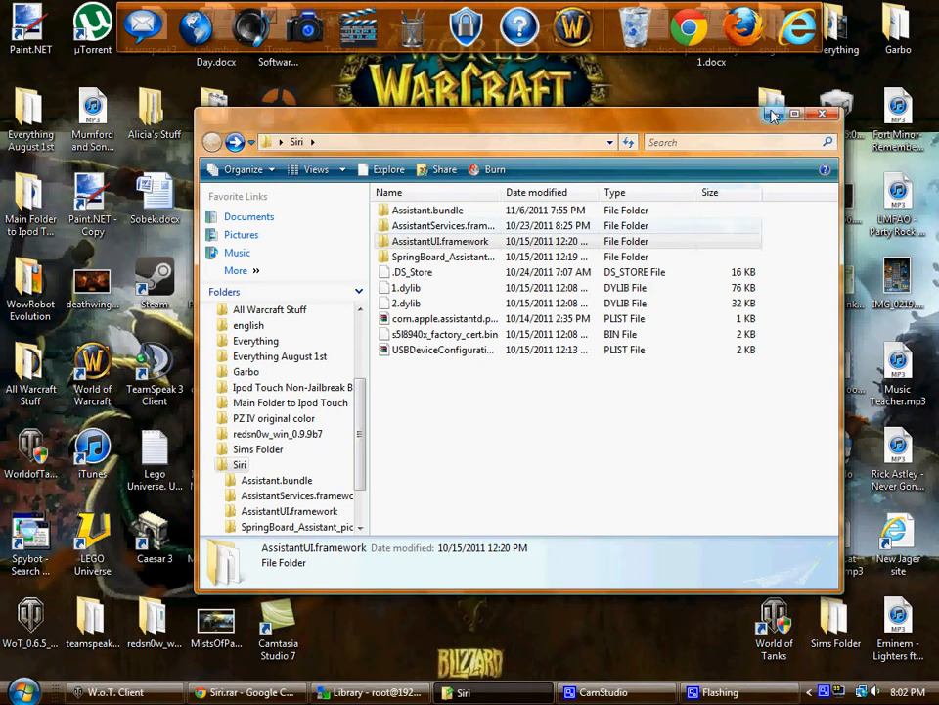
Browse the iPod's remote side into /System/Library/CoreServices/SpringBoard.app.
click(369, 692)
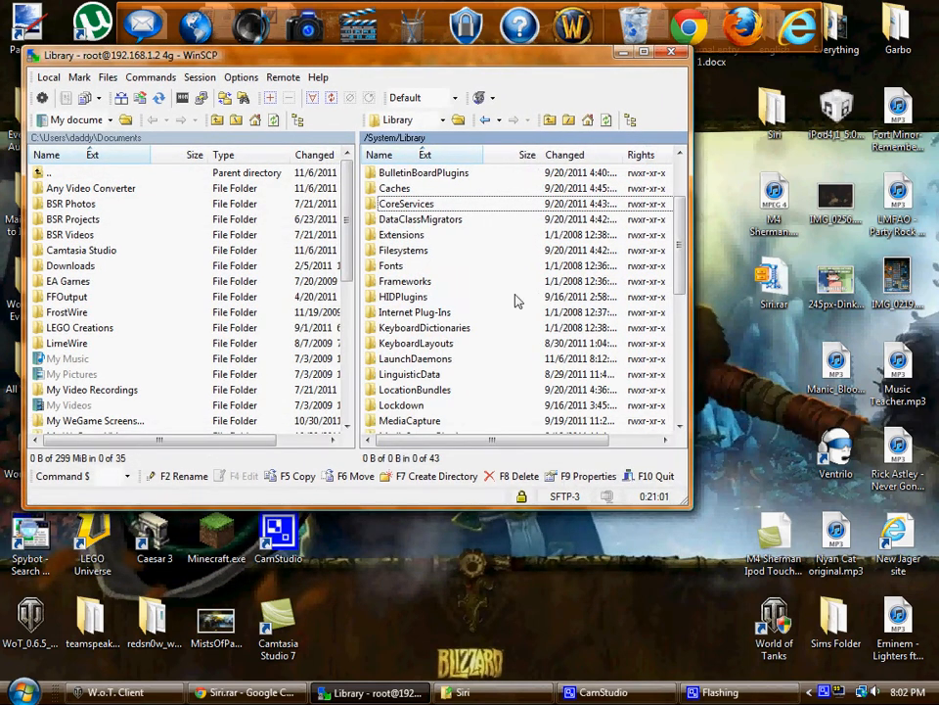
scroll(up, 3)
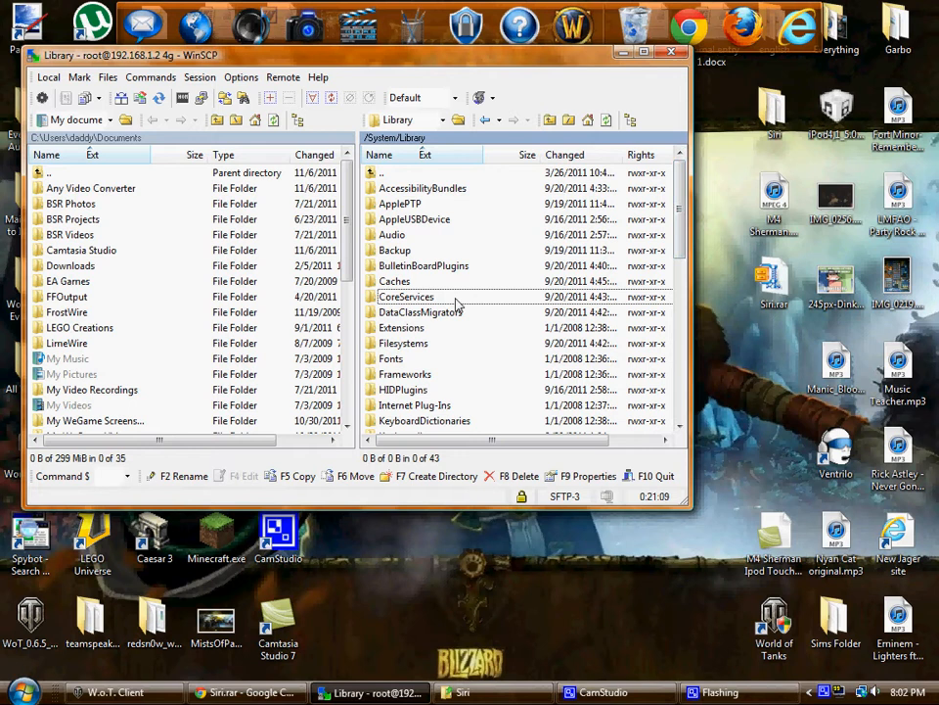
double_click(406, 296)
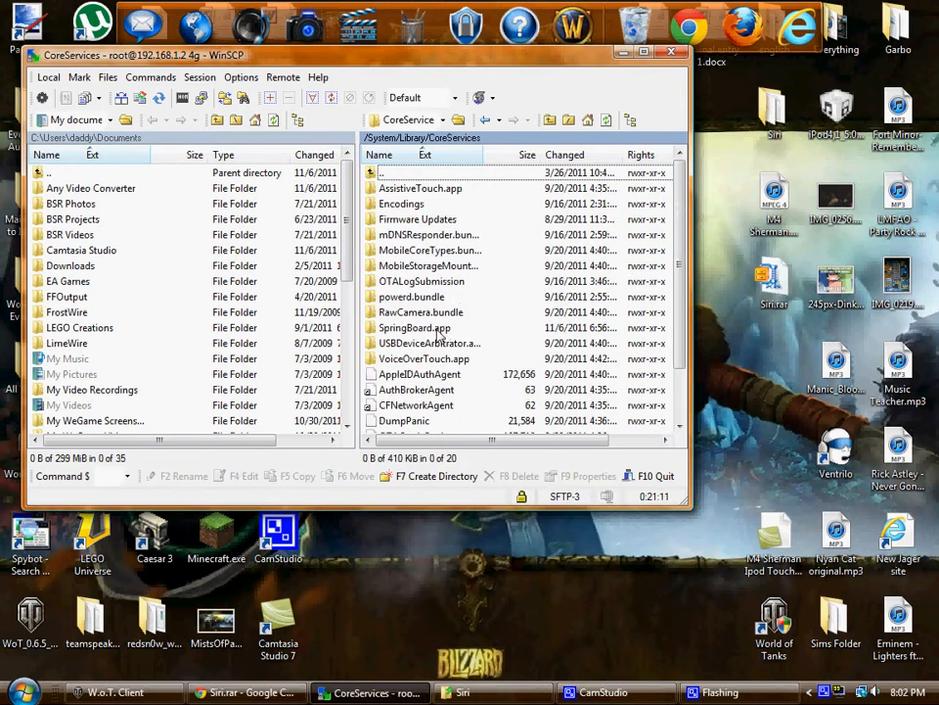
double_click(415, 327)
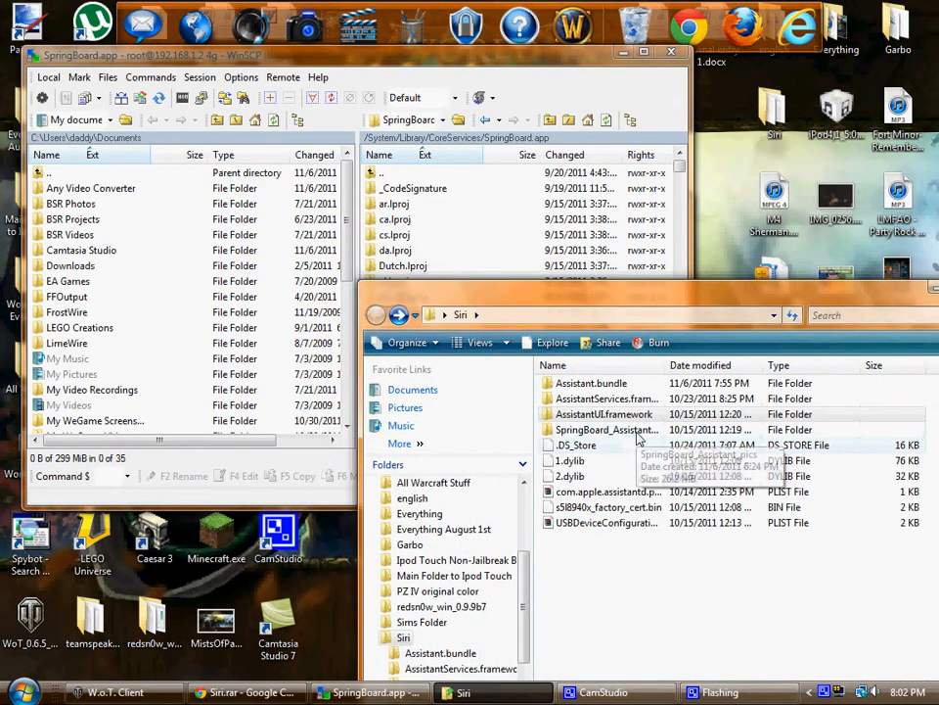
View the local SpringBoard_Assistant_pics folder of 27 button images, then return to WinSCP's CoreServices.
double_click(607, 429)
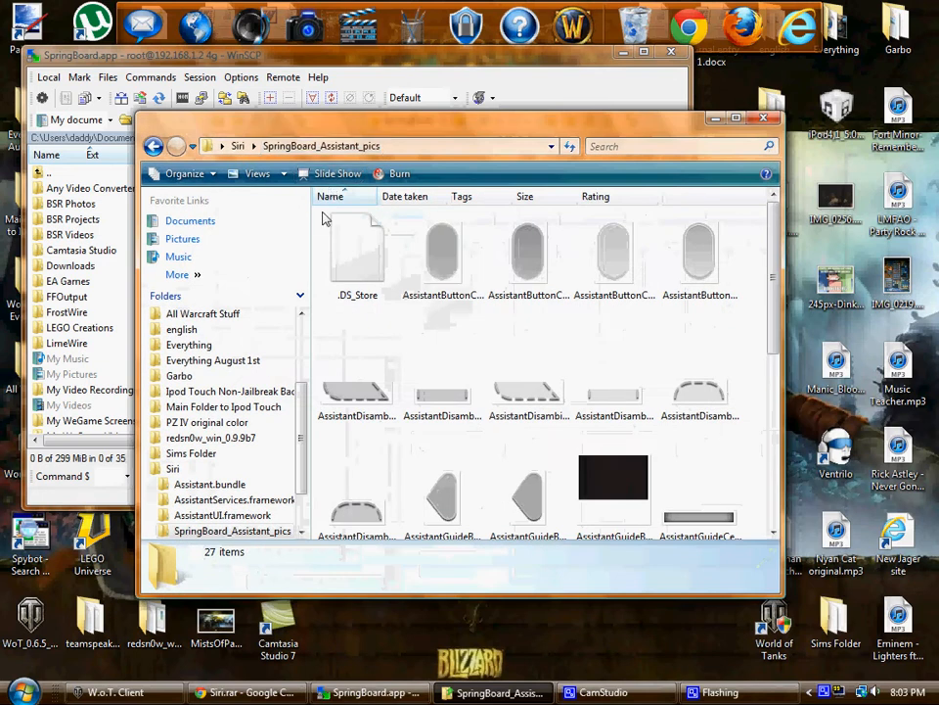
click(357, 254)
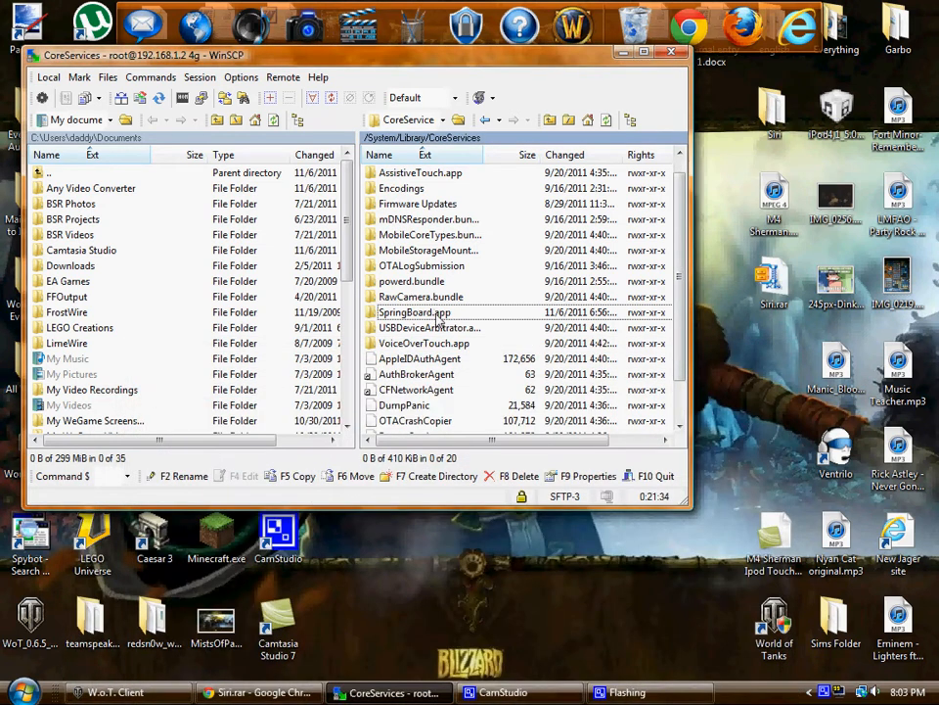
Go up to the iPod's /System/Library folder and reopen the local Siri folder beside it.
click(381, 172)
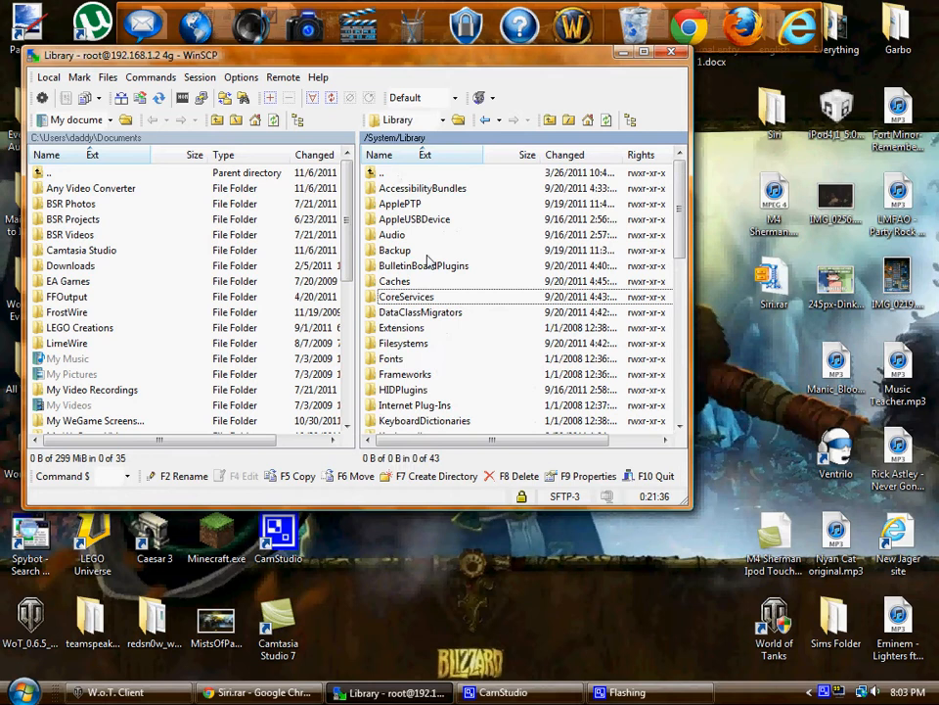
scroll(down, 3)
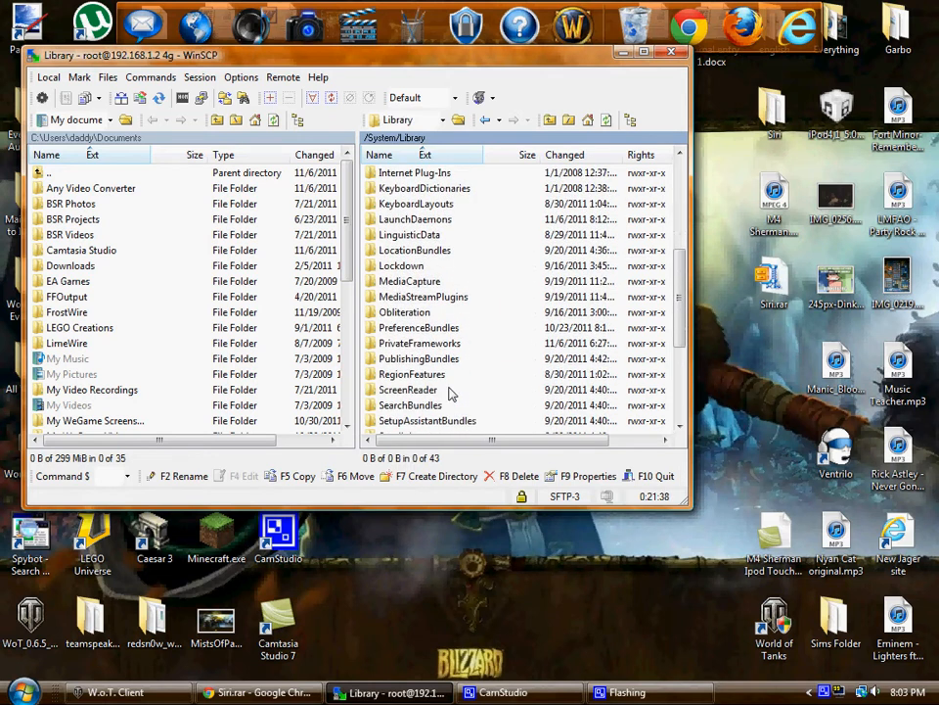
scroll(down, 3)
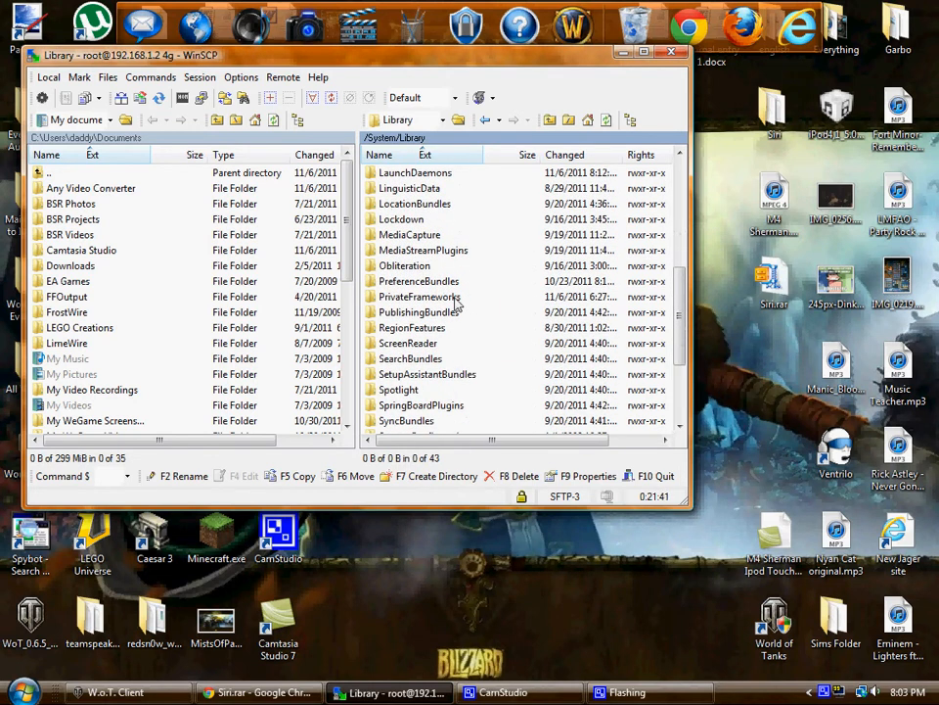
double_click(418, 296)
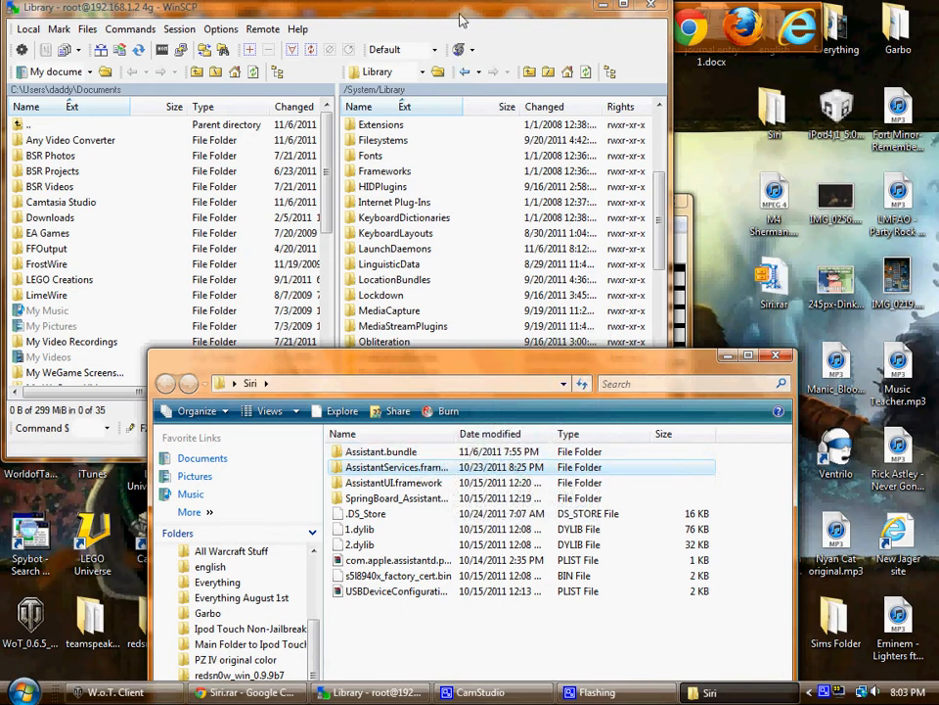
View the local AssistantUI.framework images folder, go back to Siri, and close the Explorer window.
scroll(down, 3)
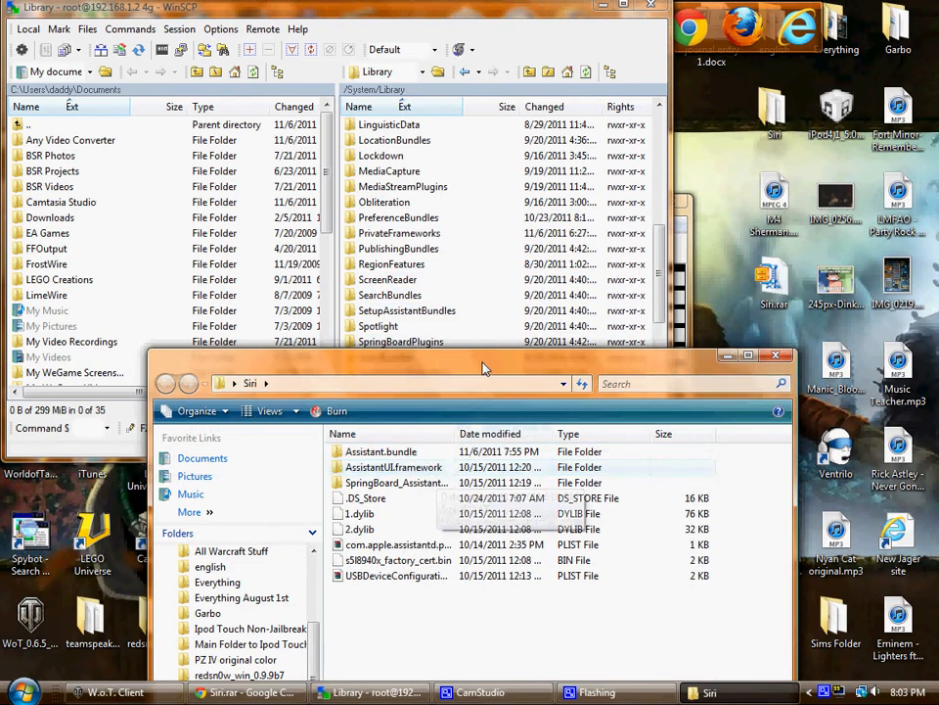
double_click(394, 467)
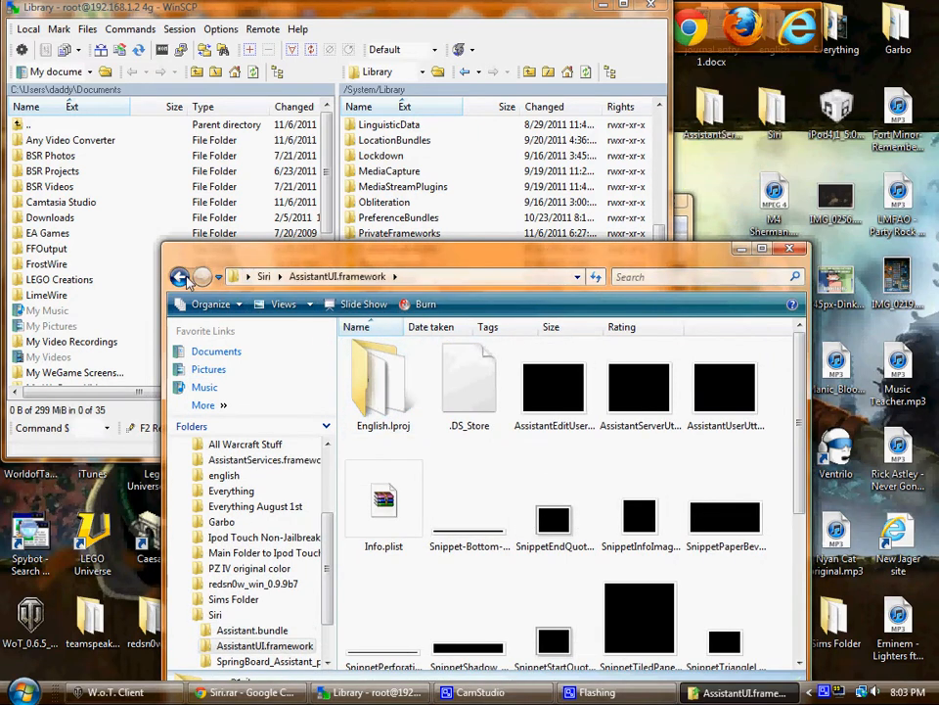
click(179, 276)
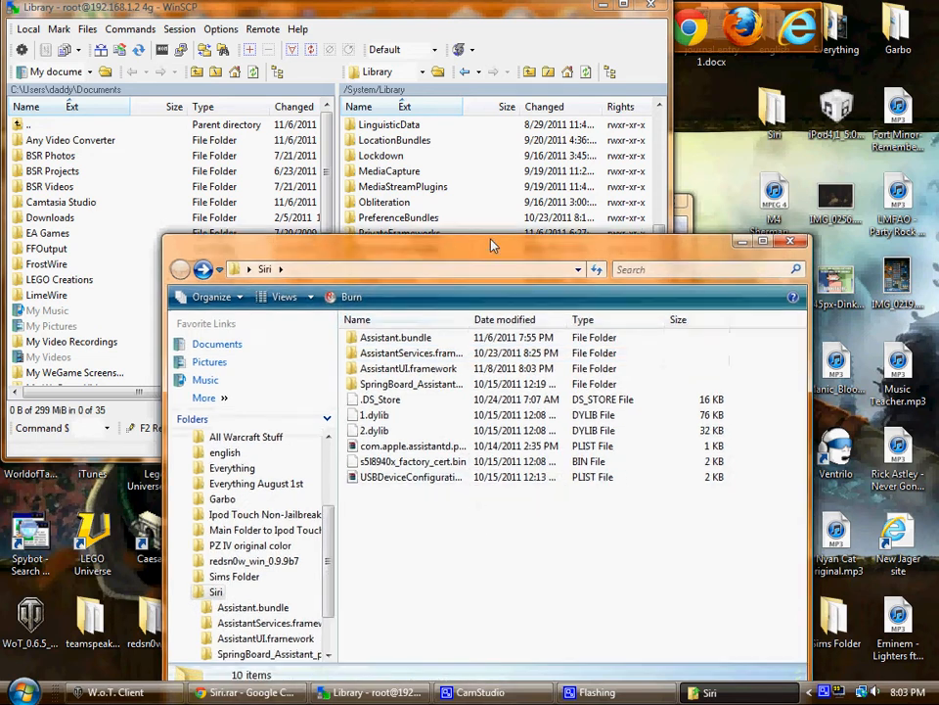
click(790, 241)
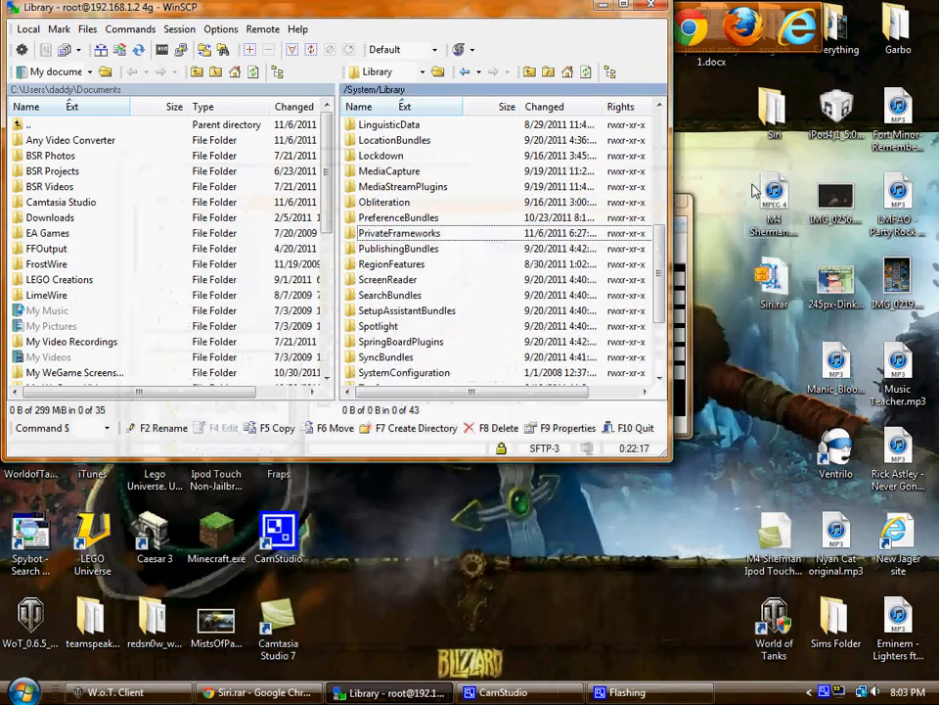